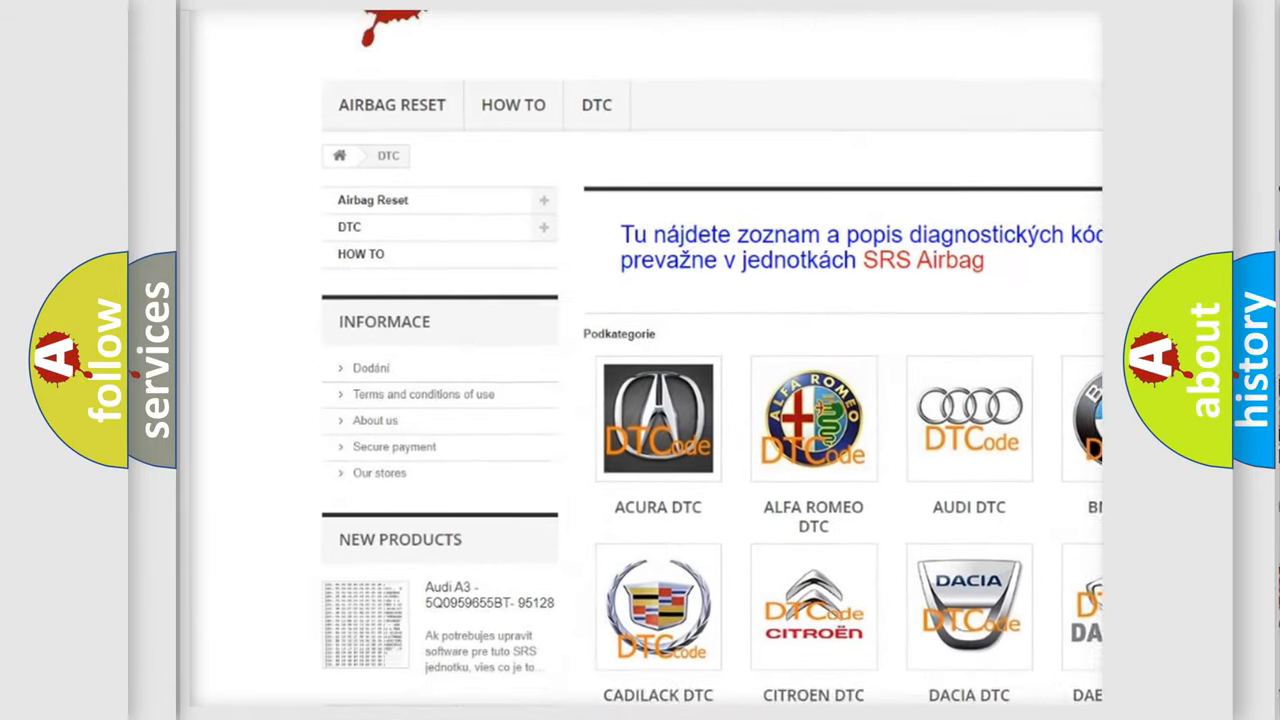
pyautogui.scroll(-3)
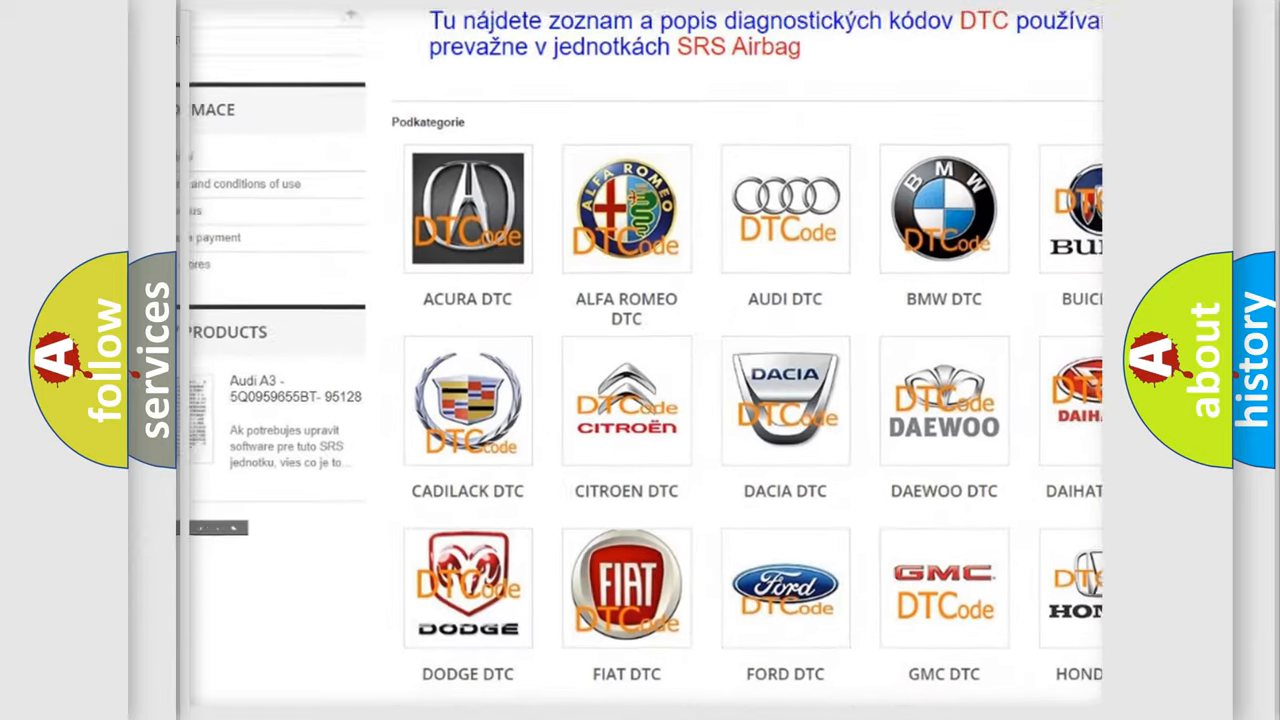